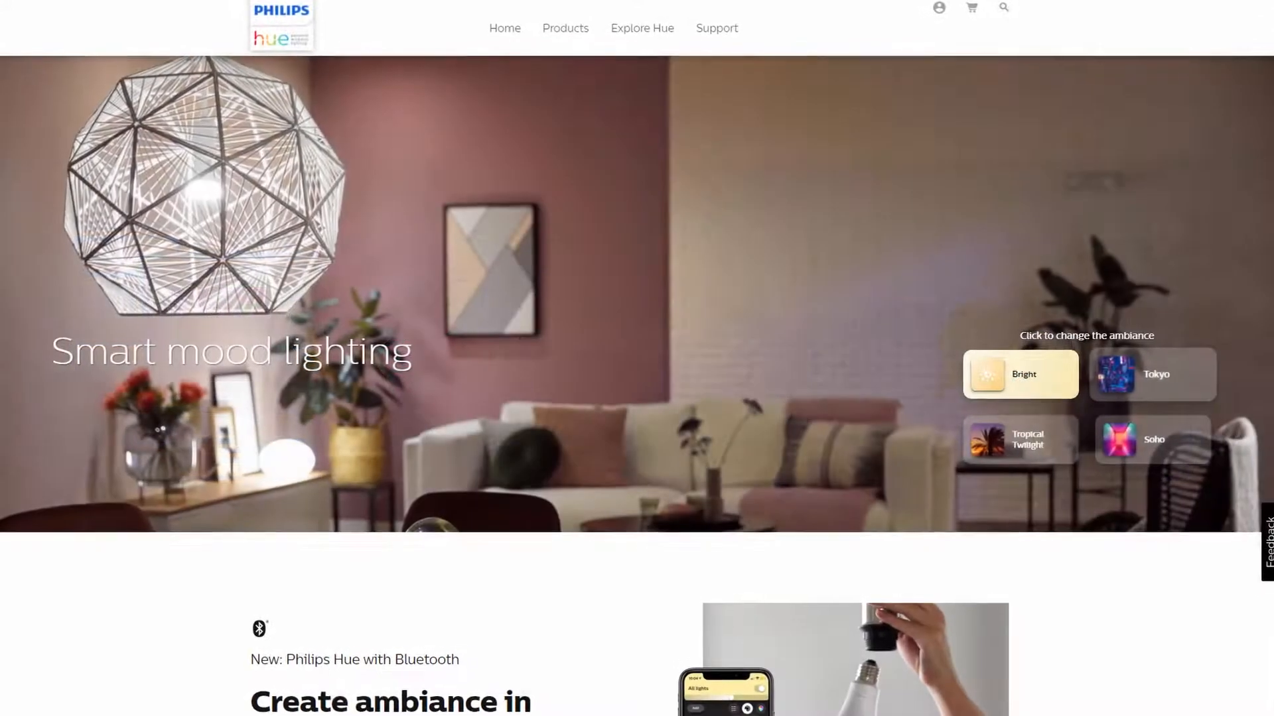
- Scroll through the Philips Hue homepage and the Steam store front page
{"action": "scroll", "scroll_direction": "down", "scroll_amount": 3}
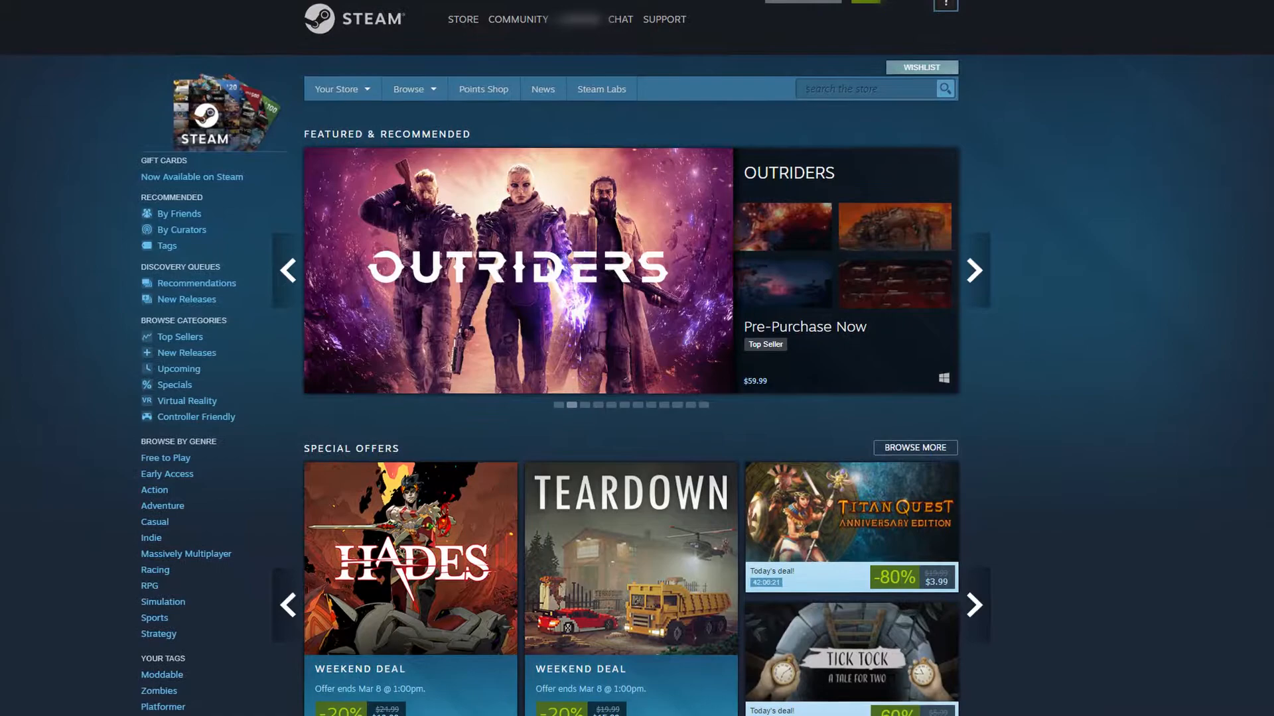
{"action": "scroll", "scroll_direction": "down", "scroll_amount": 3}
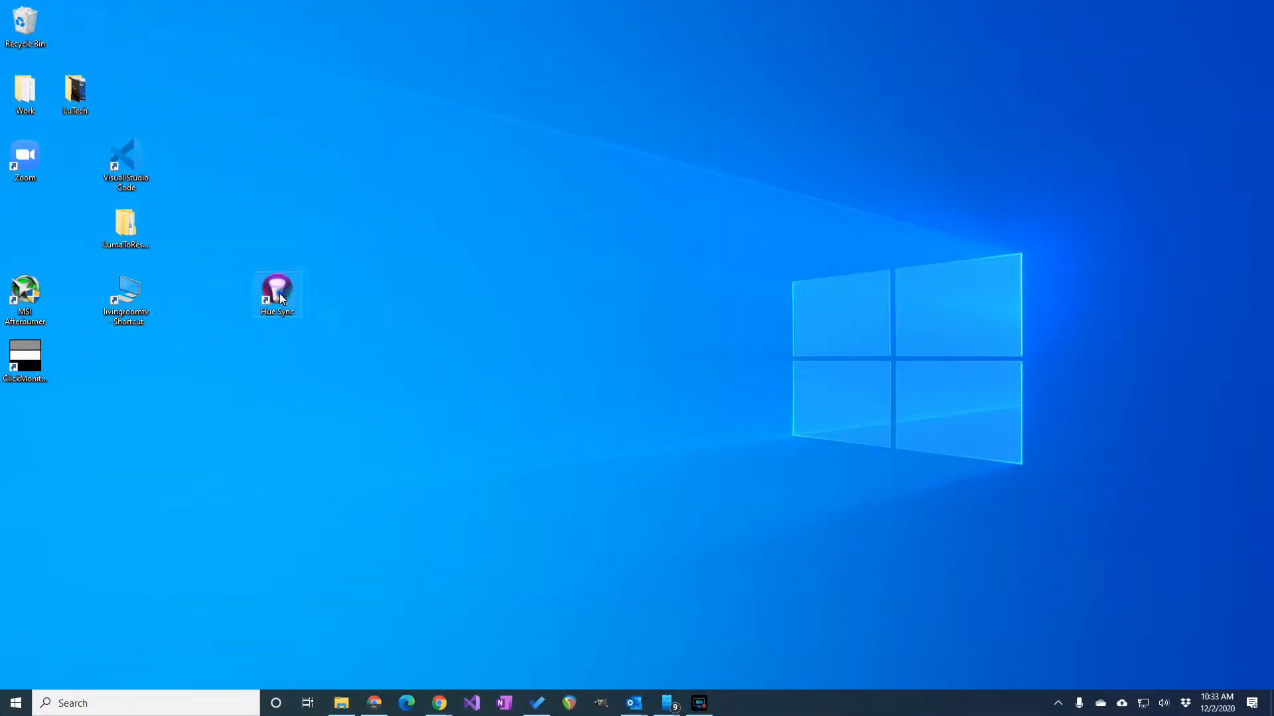
- Launch the Hue Sync app from its desktop shortcut
{"action": "double_click", "coordinate": [277, 293]}
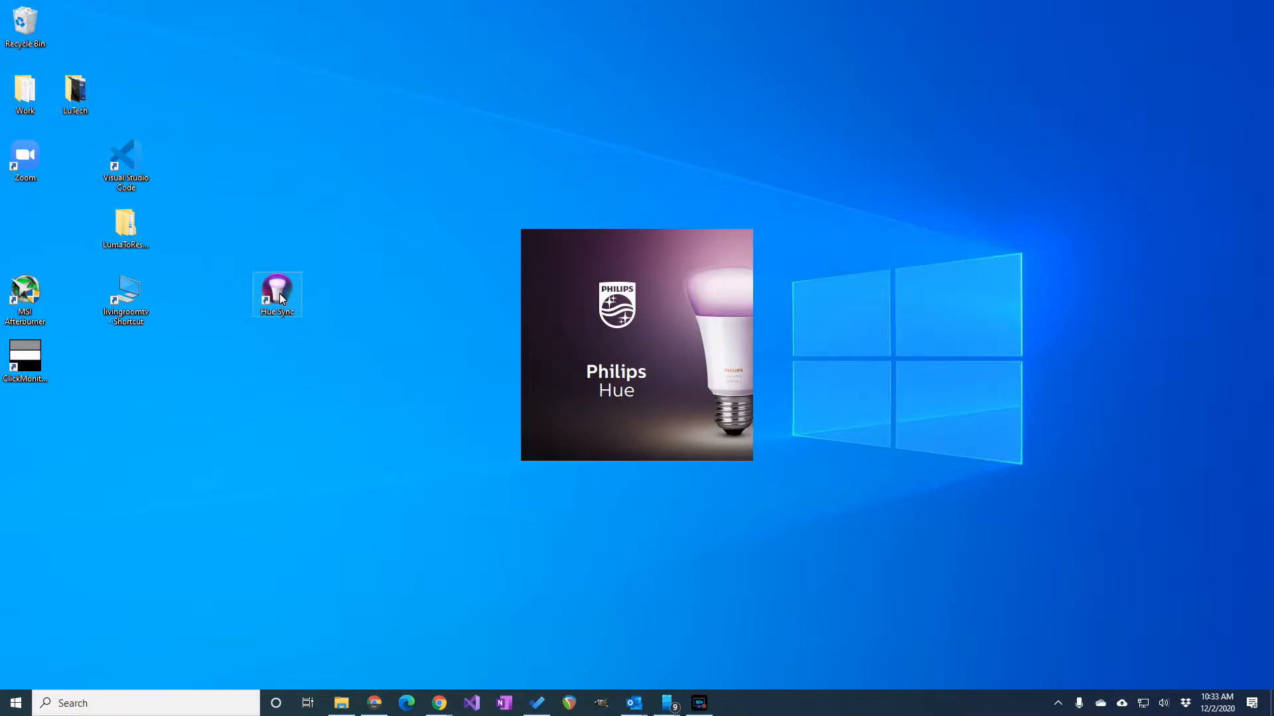
{"action": "double_click", "coordinate": [278, 292]}
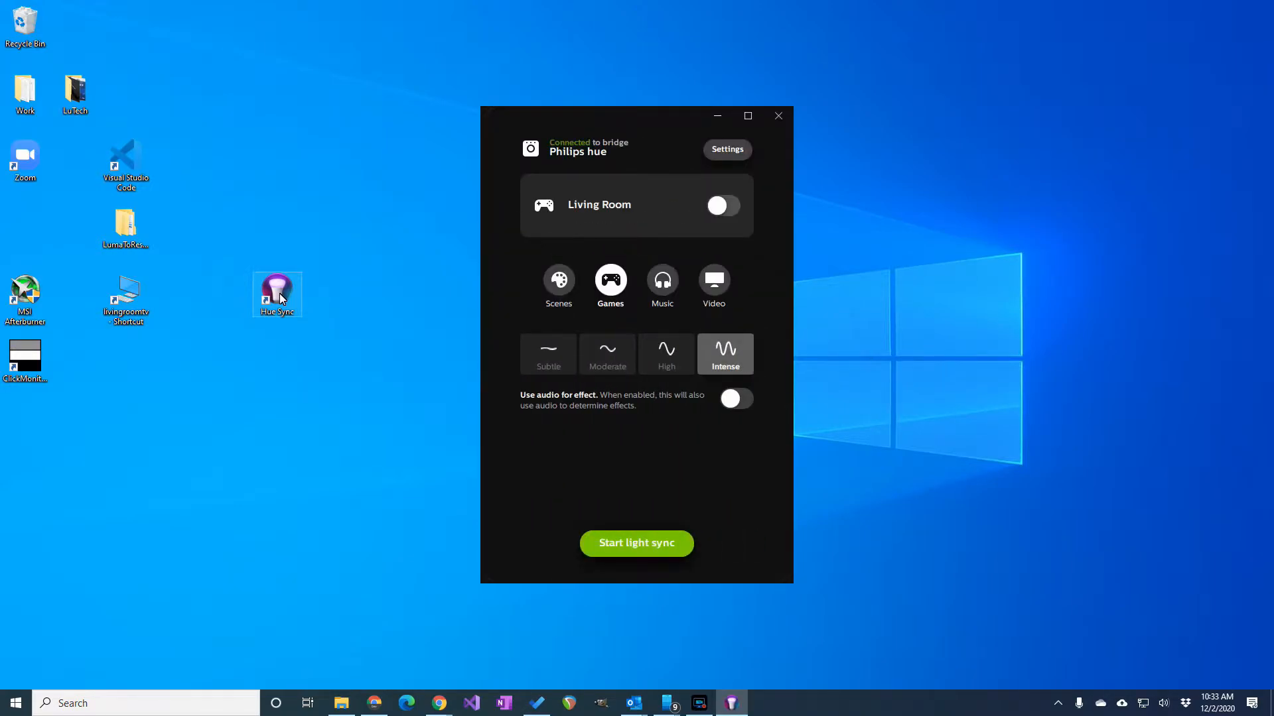
- Browse the Scenes, Games and Video modes, settling on Games mode for Living Room
{"action": "left_click", "coordinate": [559, 281]}
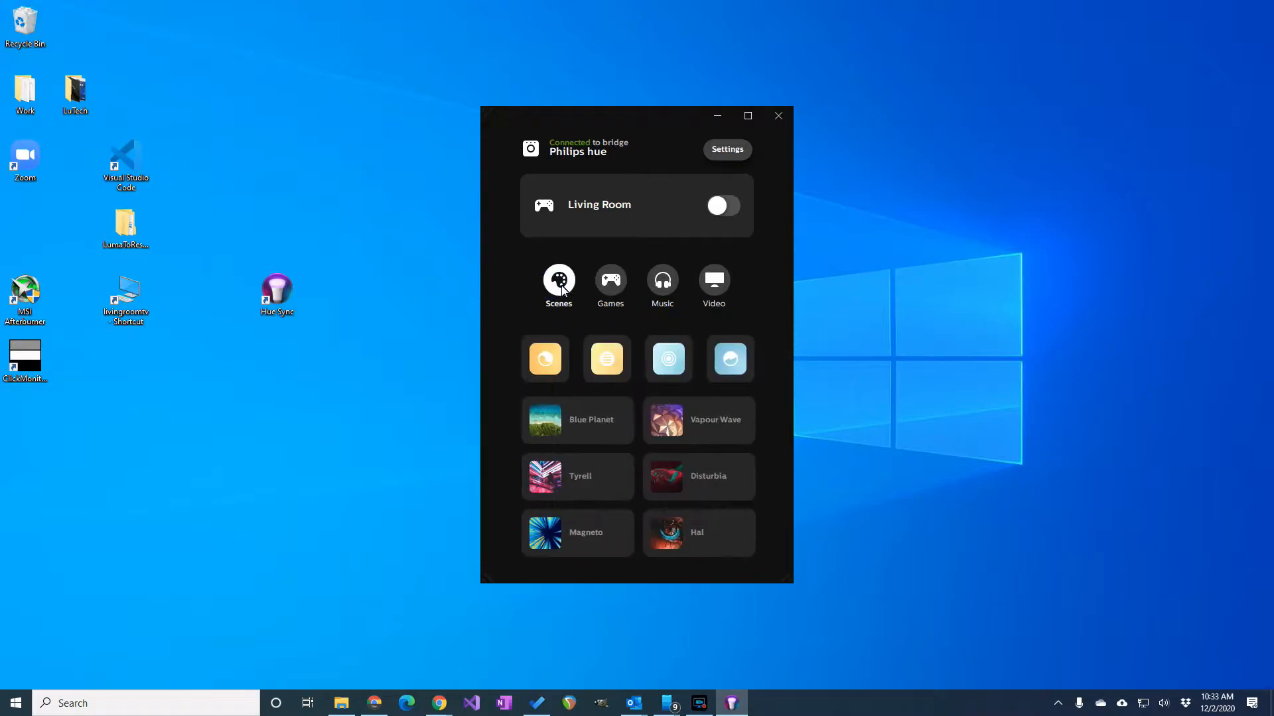
{"action": "left_click", "coordinate": [610, 280]}
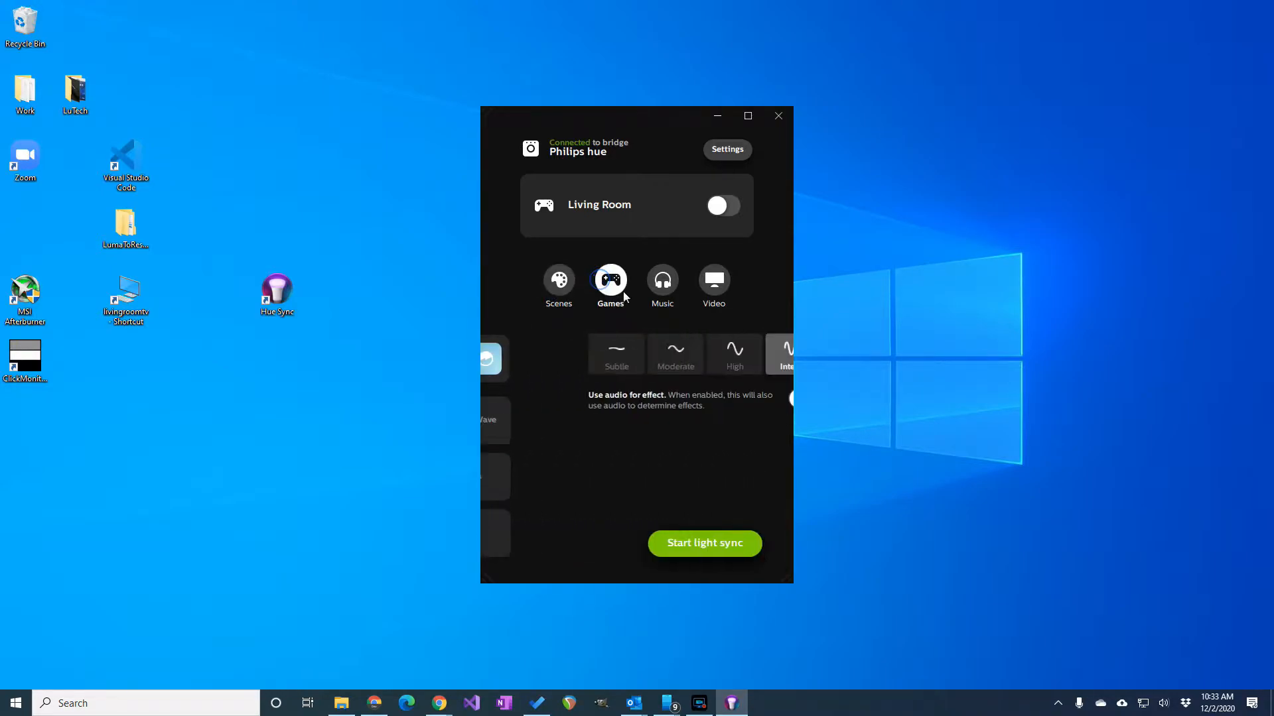
{"action": "left_click", "coordinate": [713, 280]}
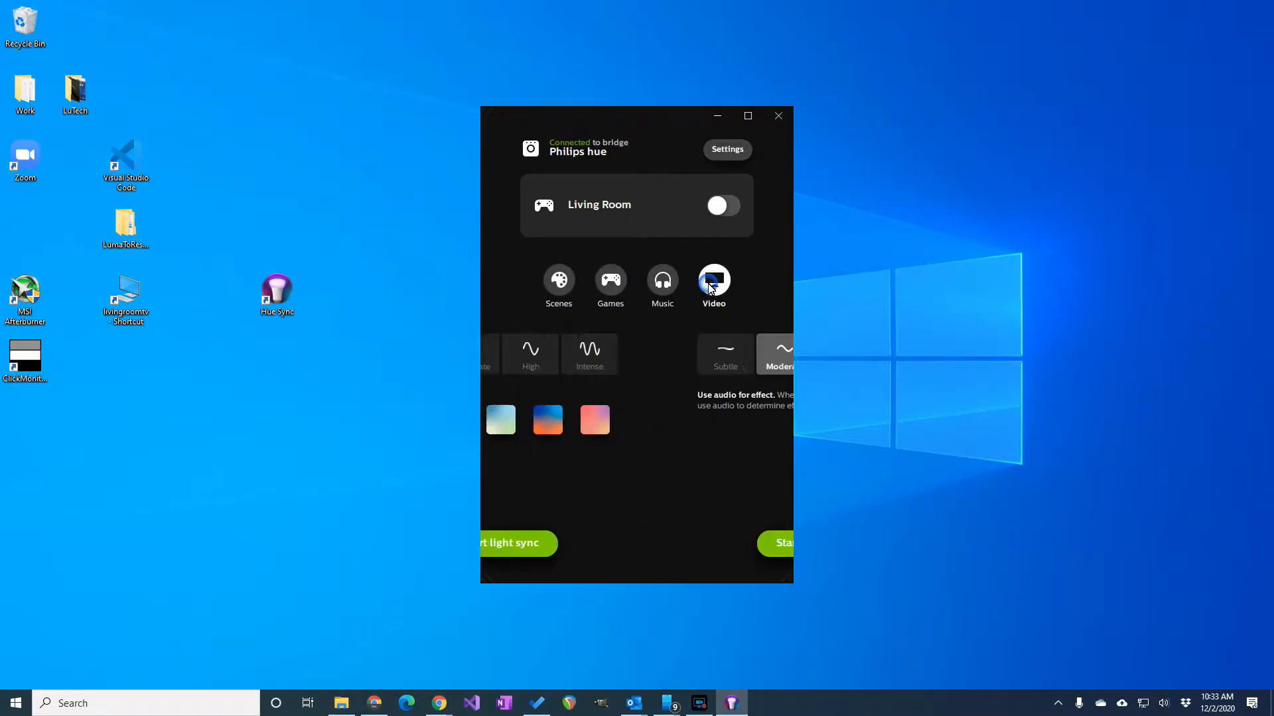
{"action": "left_click", "coordinate": [611, 280]}
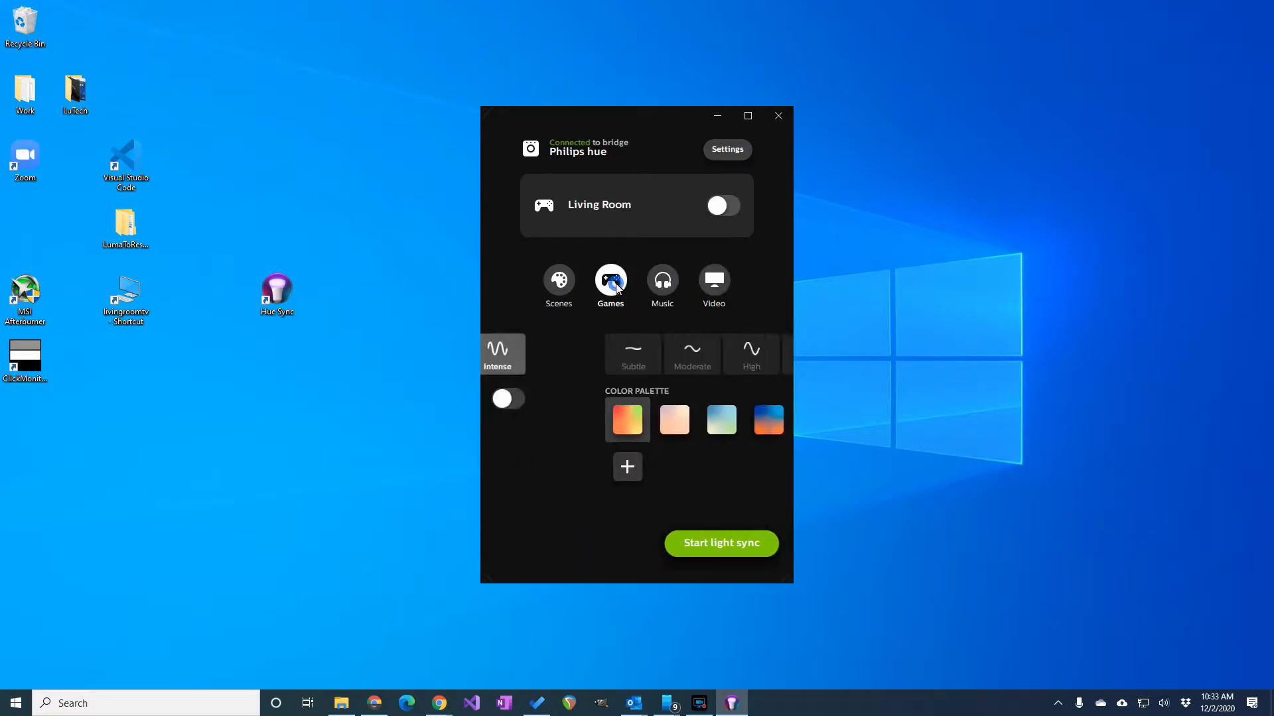
{"action": "left_click", "coordinate": [559, 282]}
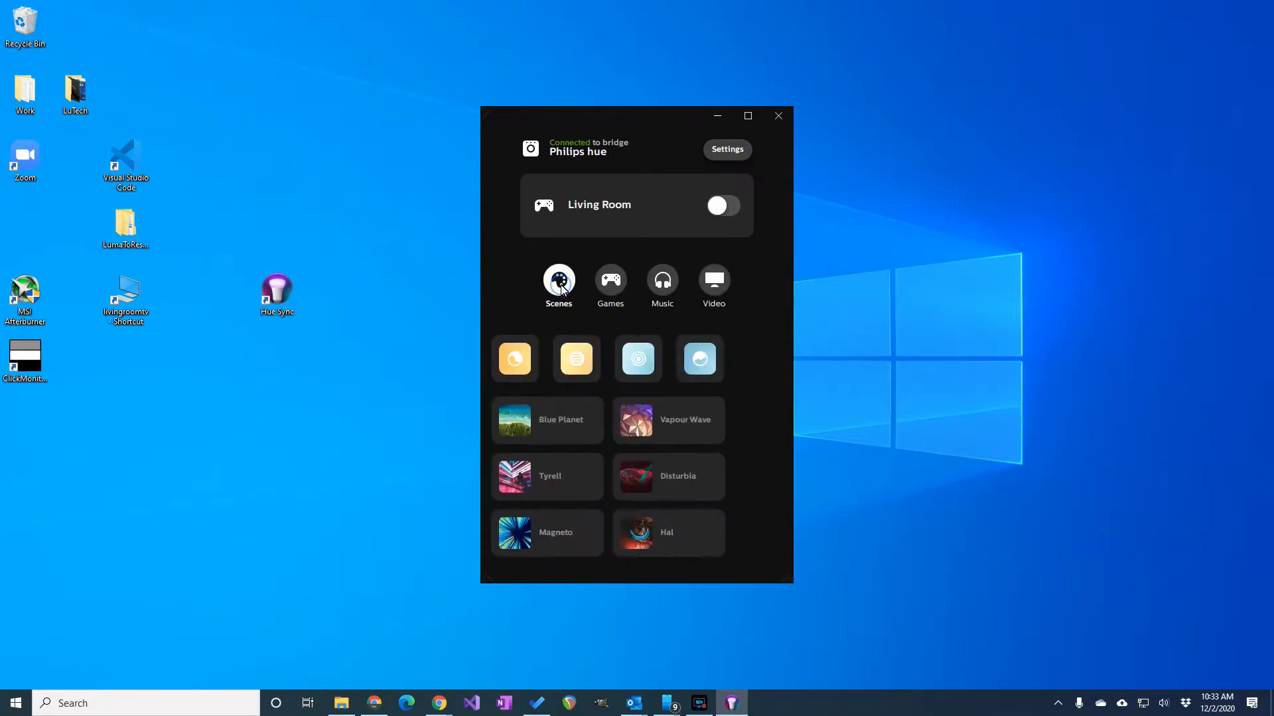
{"action": "left_click", "coordinate": [611, 282]}
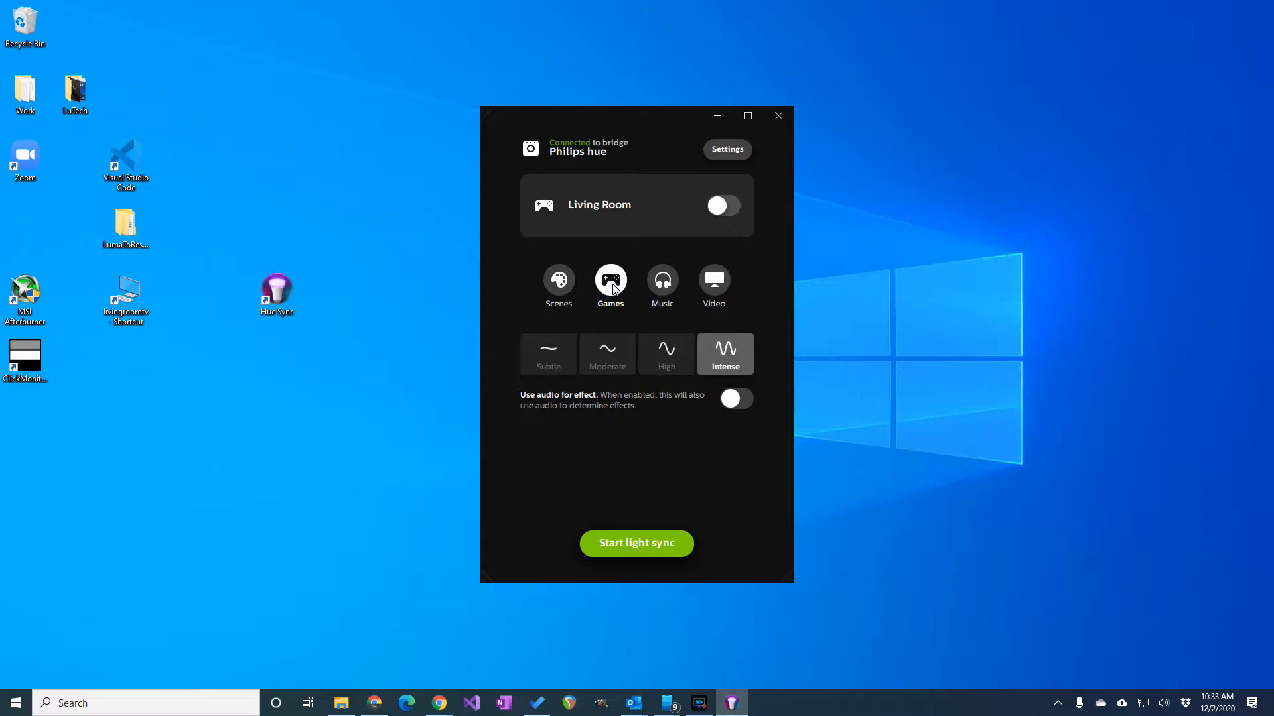
{"action": "mouse_move", "coordinate": [592, 219]}
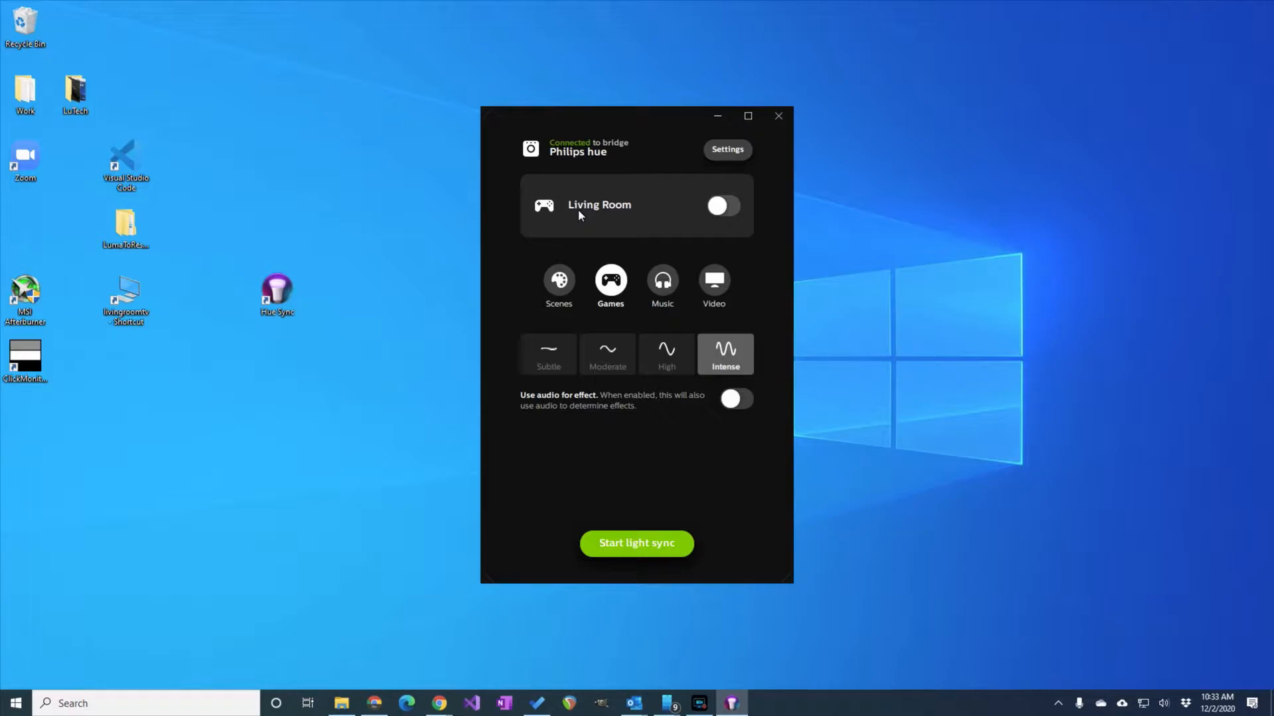
- Show the entertainment area chooser listing Living Room and Bedroom
{"action": "left_click", "coordinate": [598, 205]}
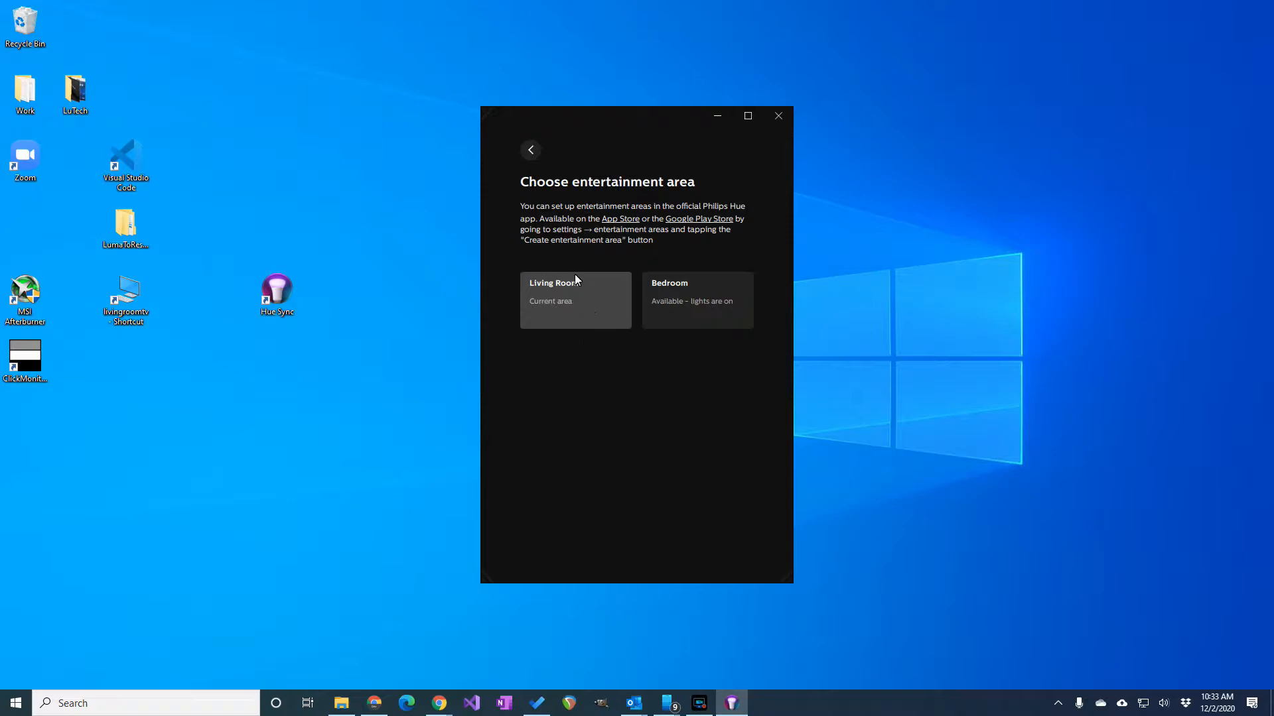
{"action": "mouse_move", "coordinate": [544, 294]}
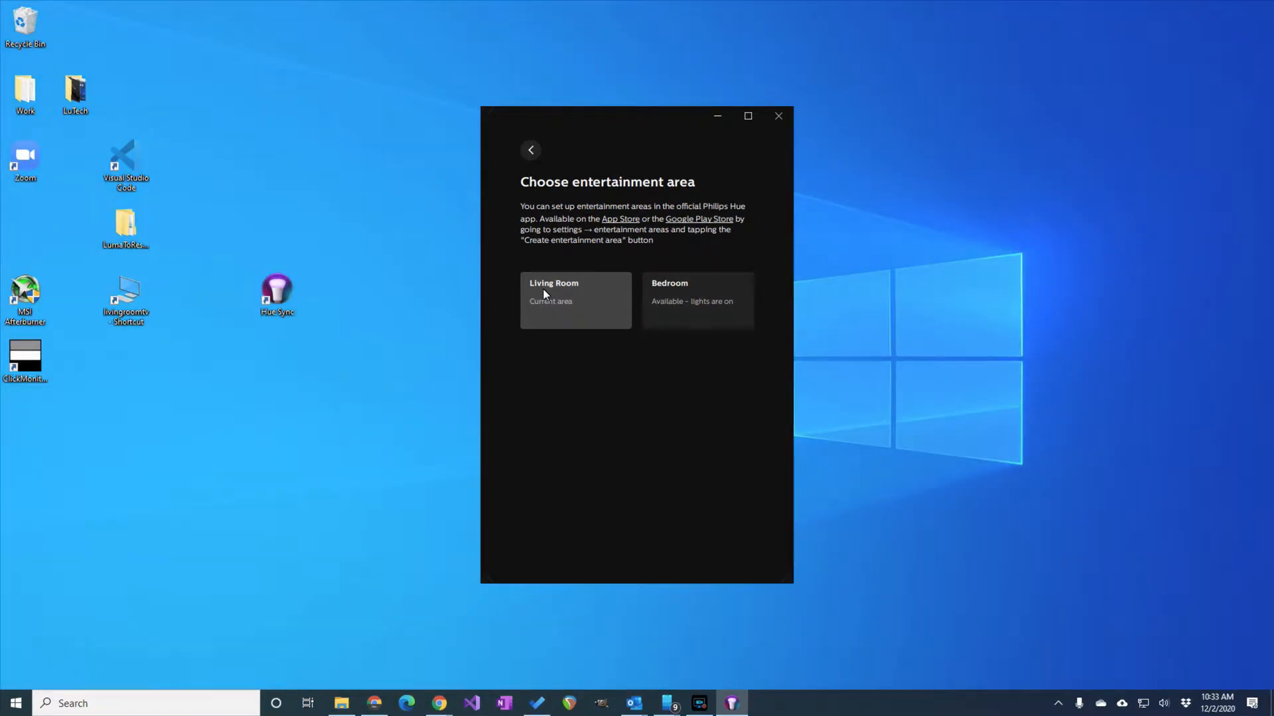
{"action": "mouse_move", "coordinate": [582, 270]}
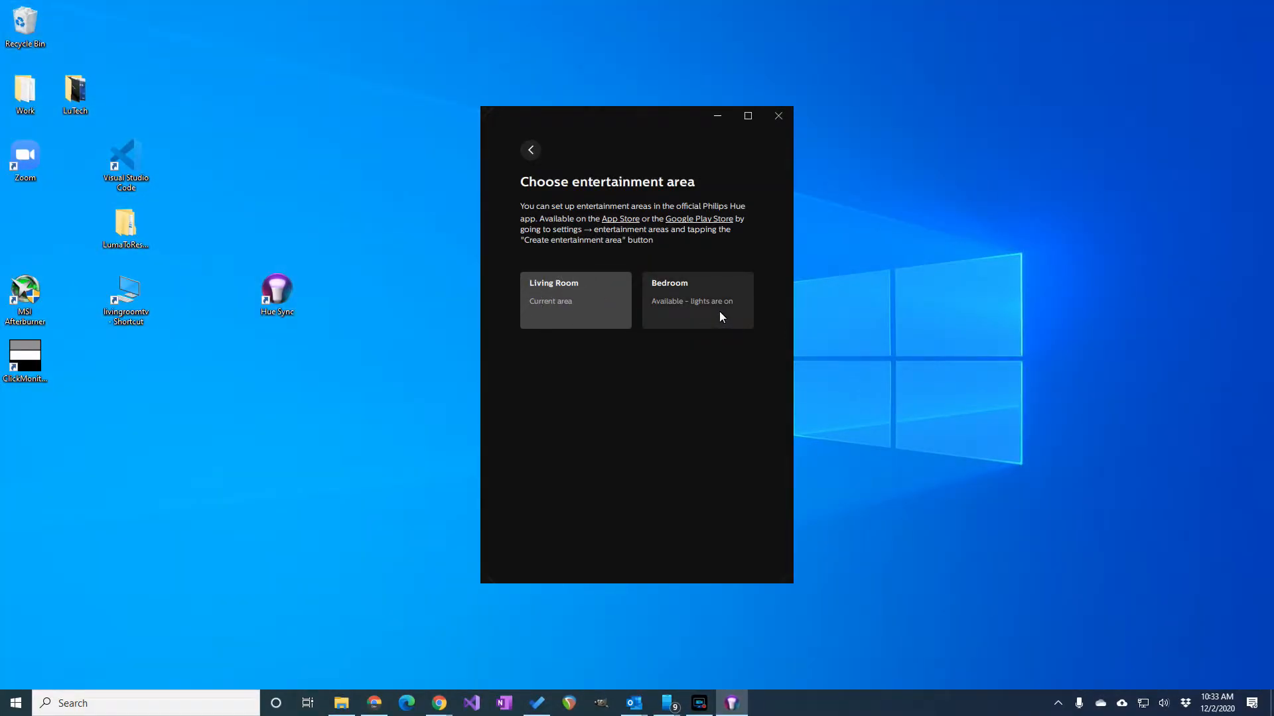
{"action": "mouse_move", "coordinate": [559, 275]}
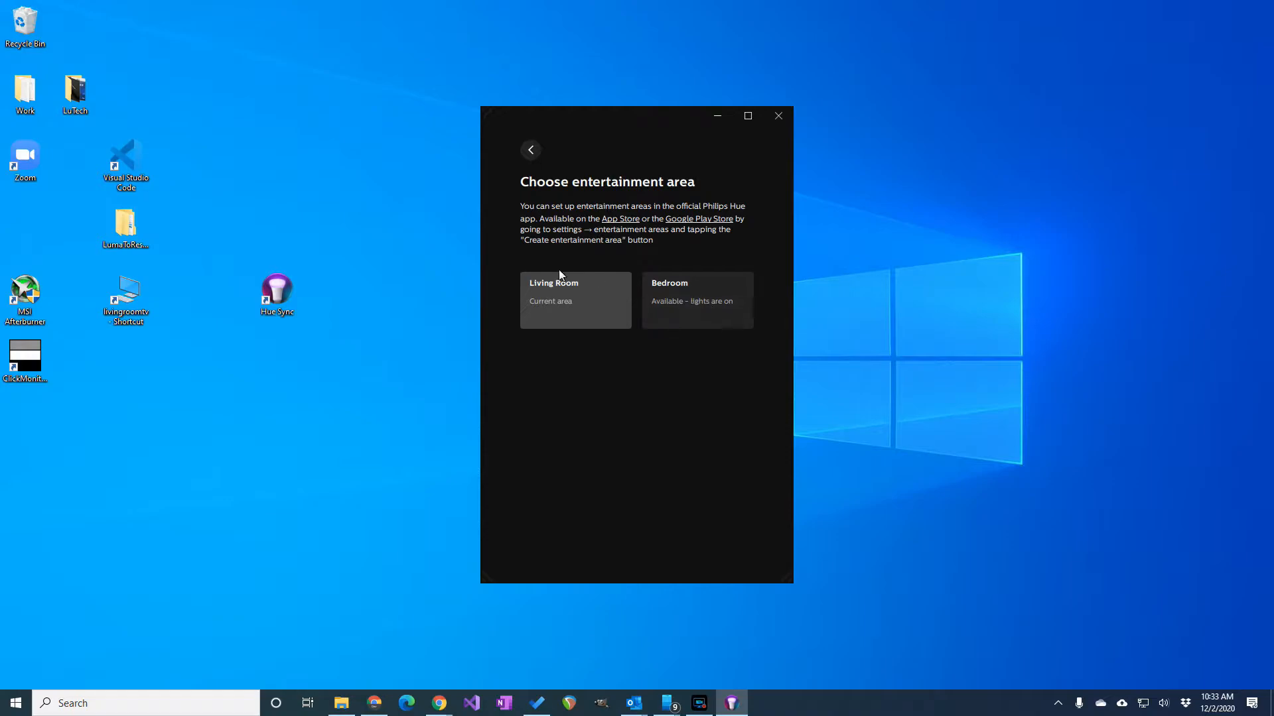
{"action": "mouse_move", "coordinate": [556, 317]}
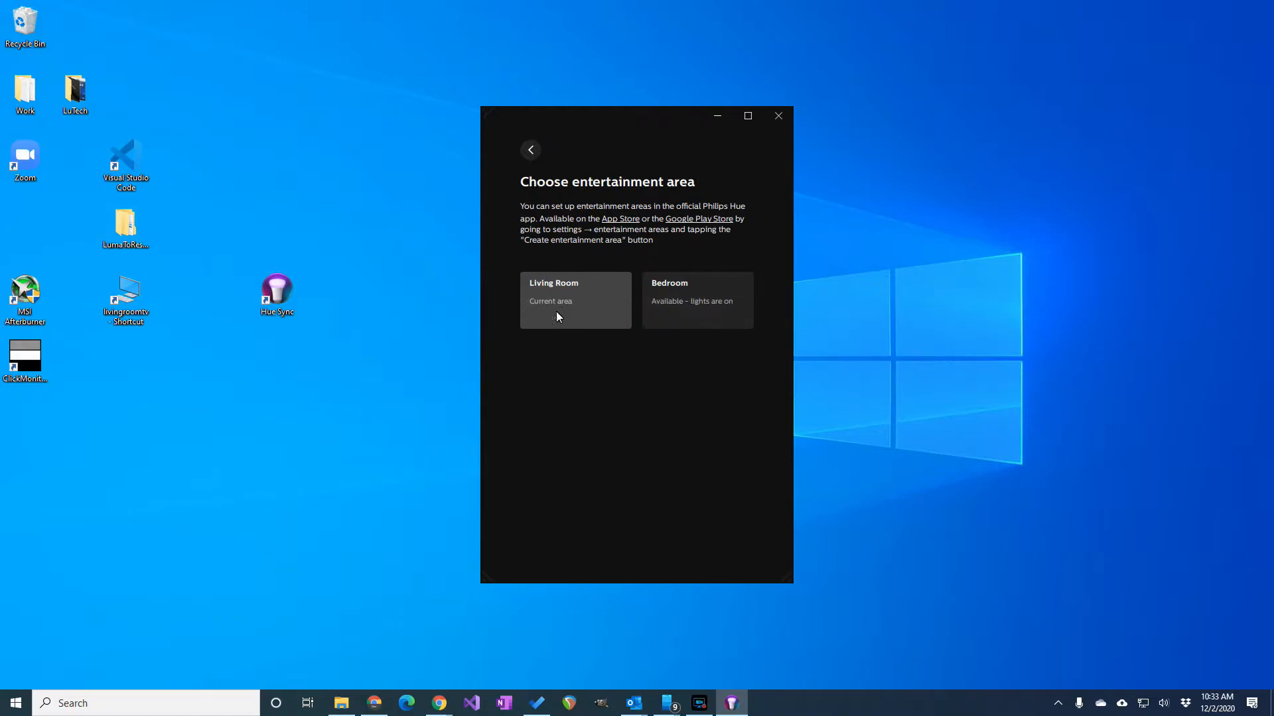
- Select Living Room, switch its lights on and start light sync in Games mode, then search for Steam
{"action": "left_click", "coordinate": [575, 300]}
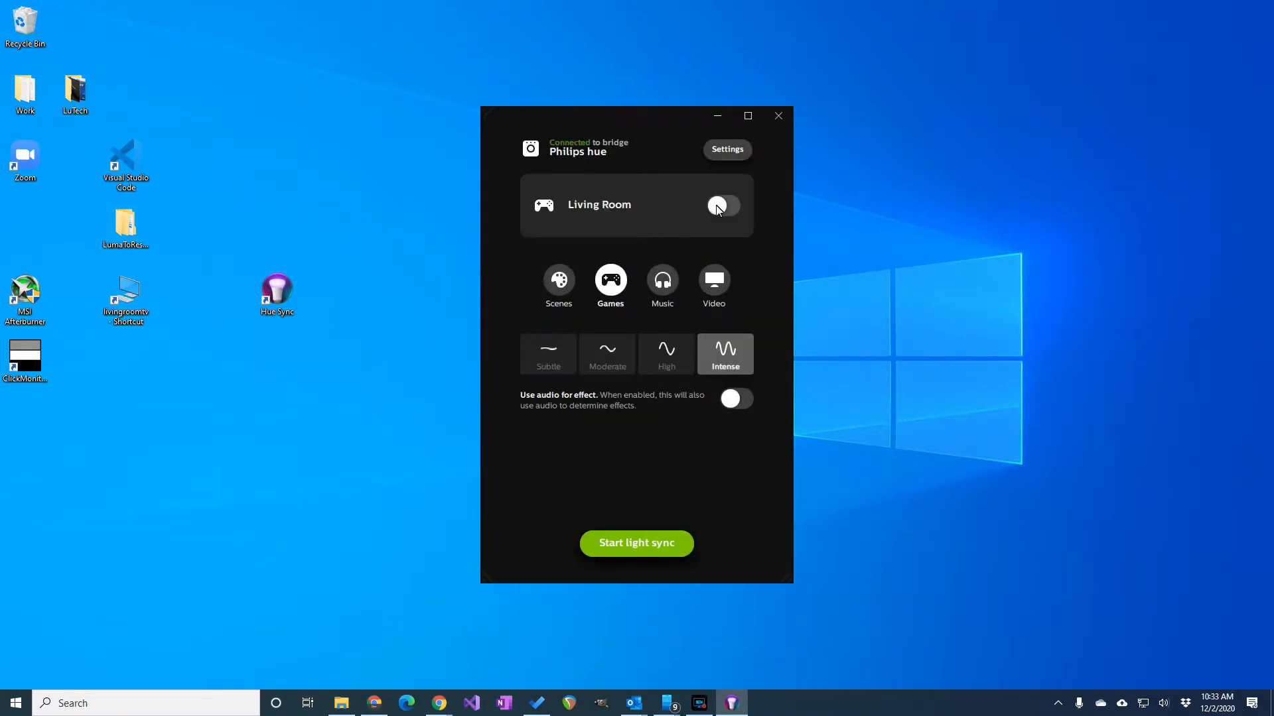
{"action": "left_click", "coordinate": [722, 205]}
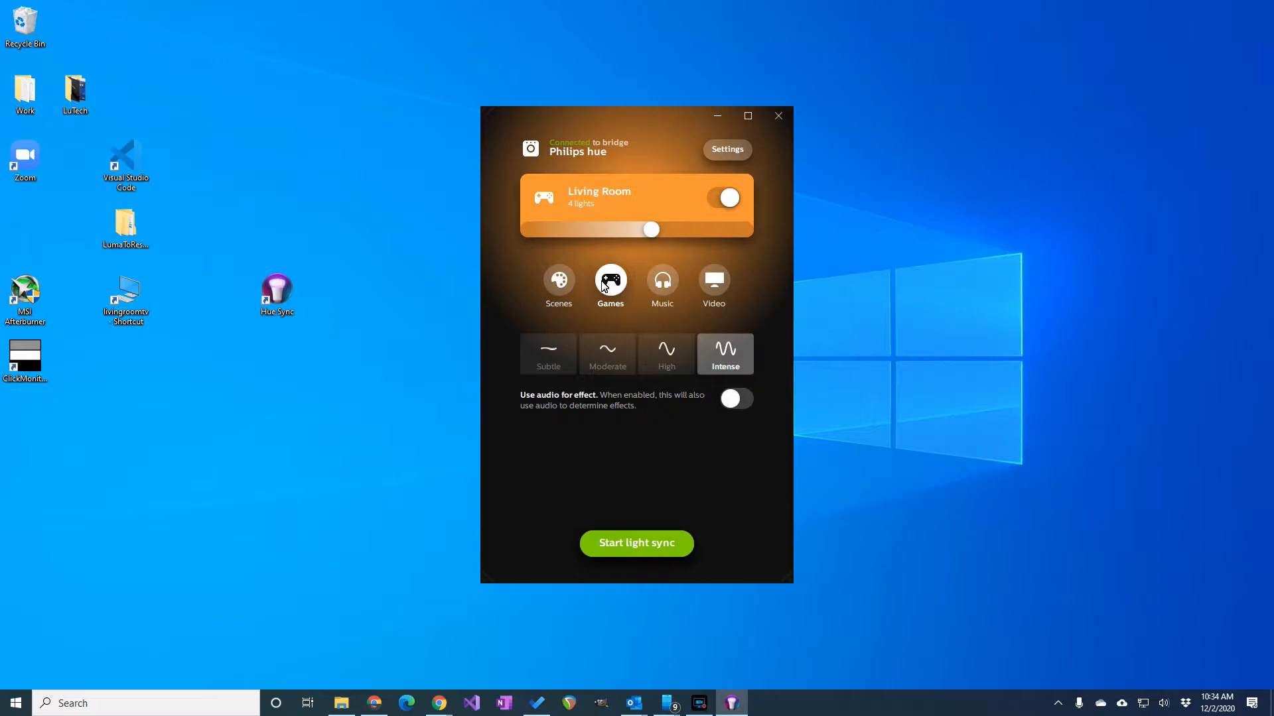
{"action": "mouse_move", "coordinate": [635, 544]}
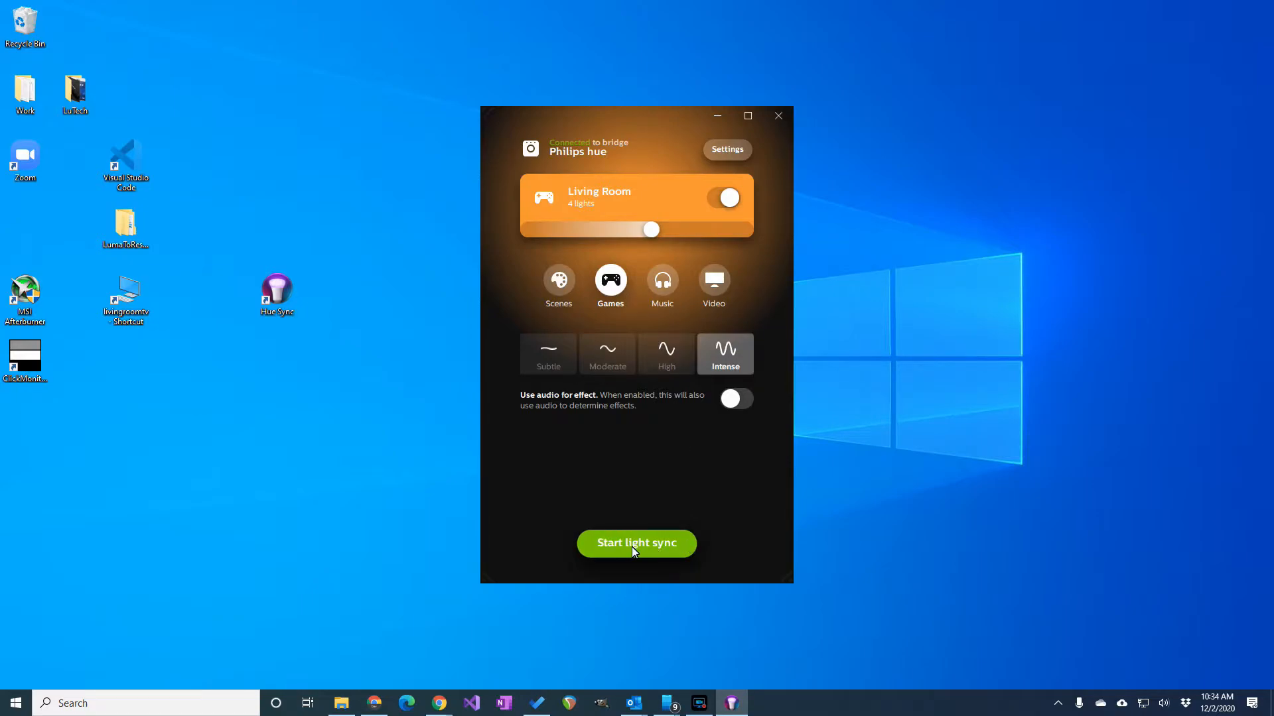
{"action": "left_click", "coordinate": [635, 543]}
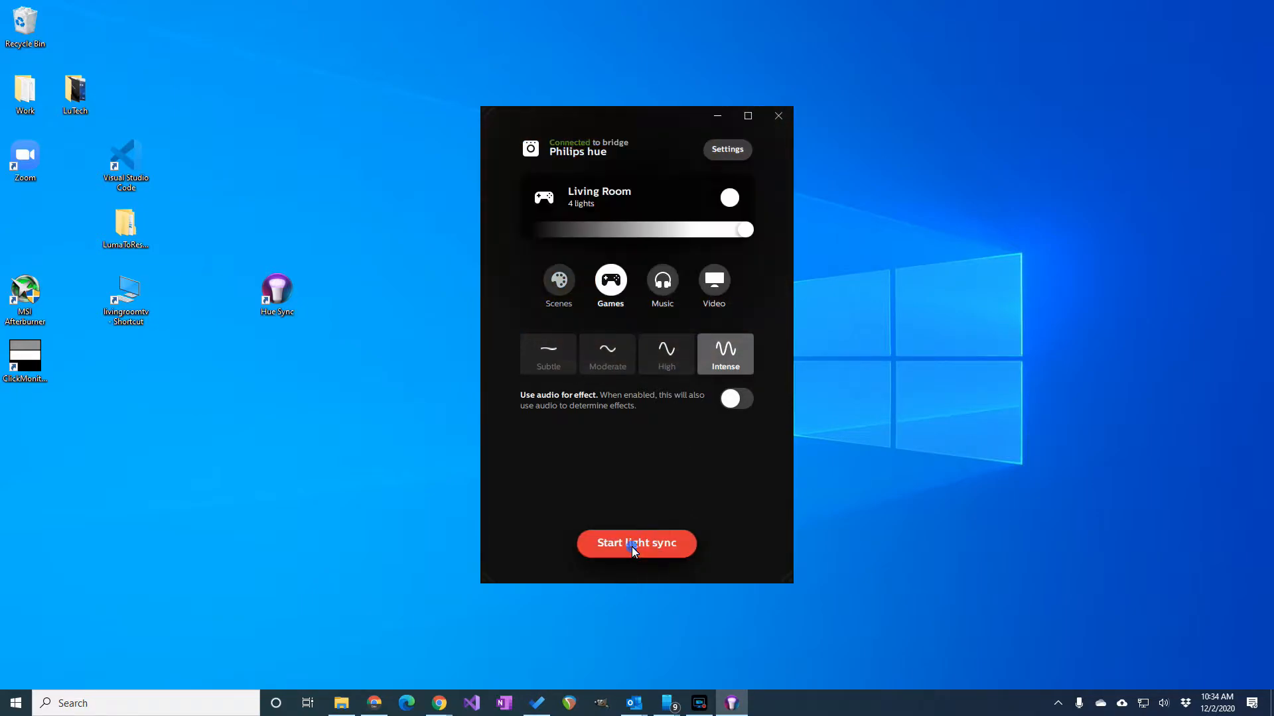
{"action": "left_click", "coordinate": [636, 543]}
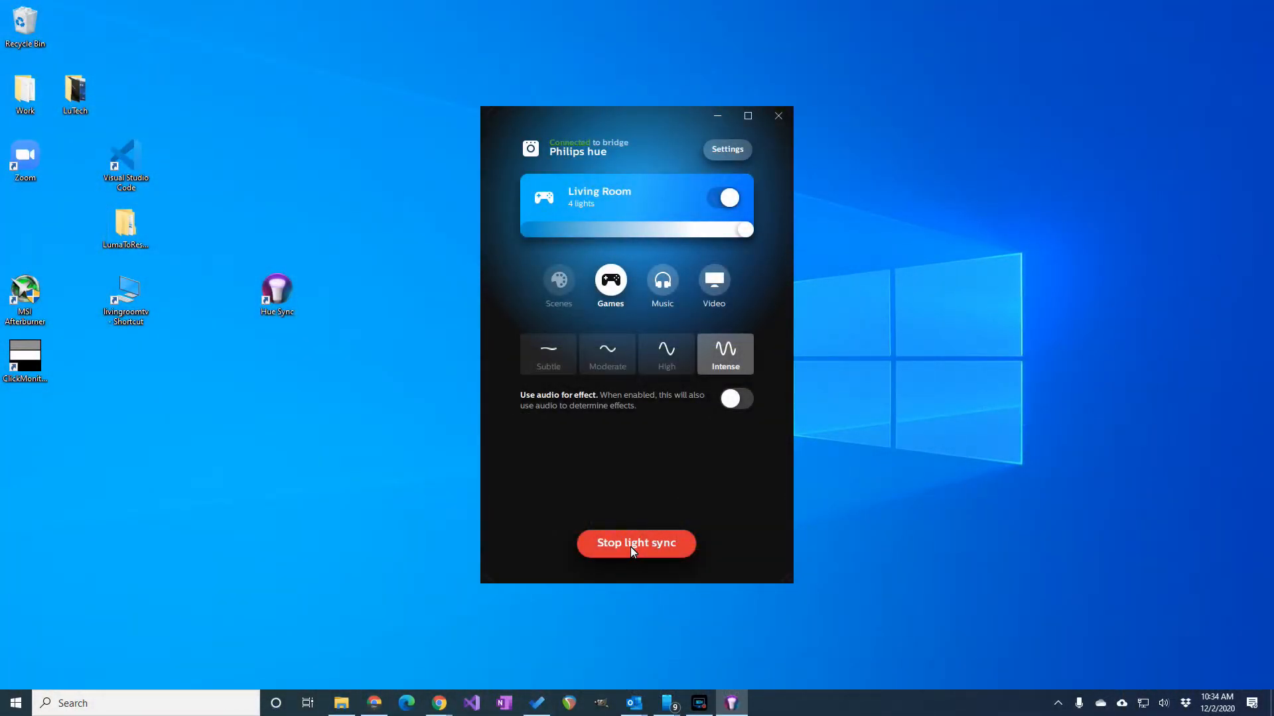
{"action": "type", "text": "steam"}
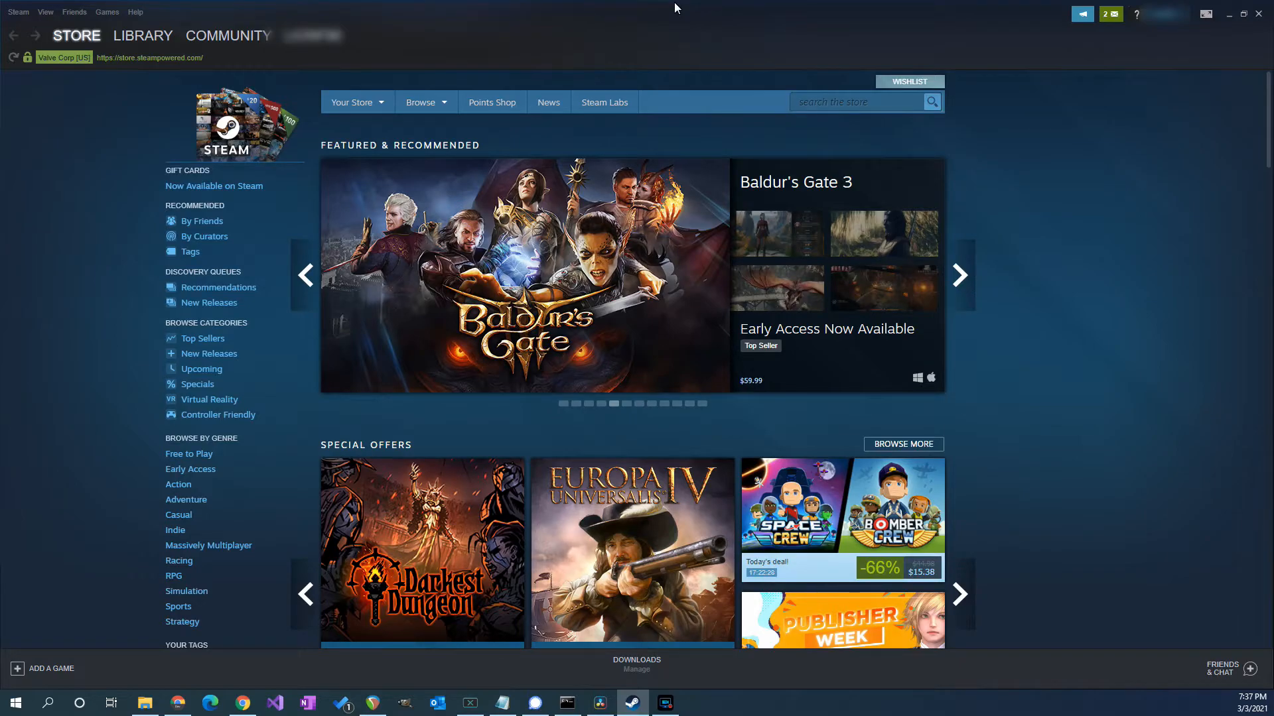
- Reach Steam's Settings via the Steam menu to show the Remote Play page
{"action": "left_click", "coordinate": [958, 276]}
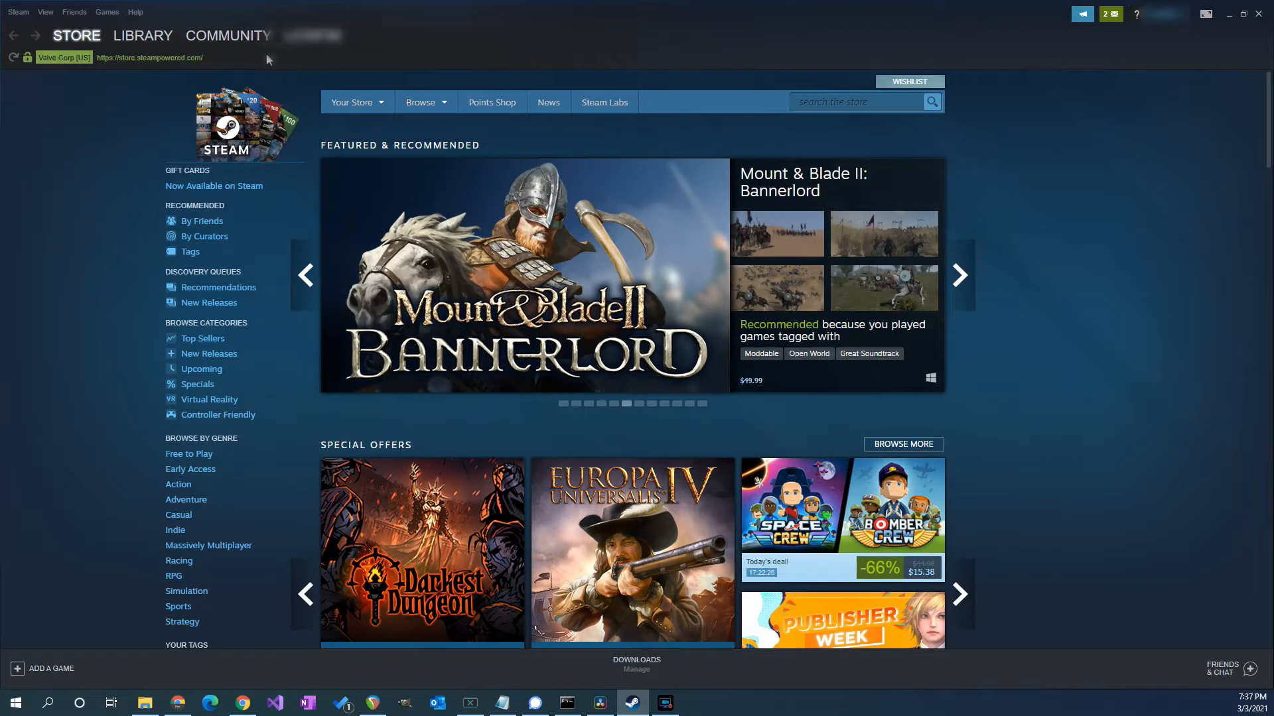
{"action": "mouse_move", "coordinate": [17, 11]}
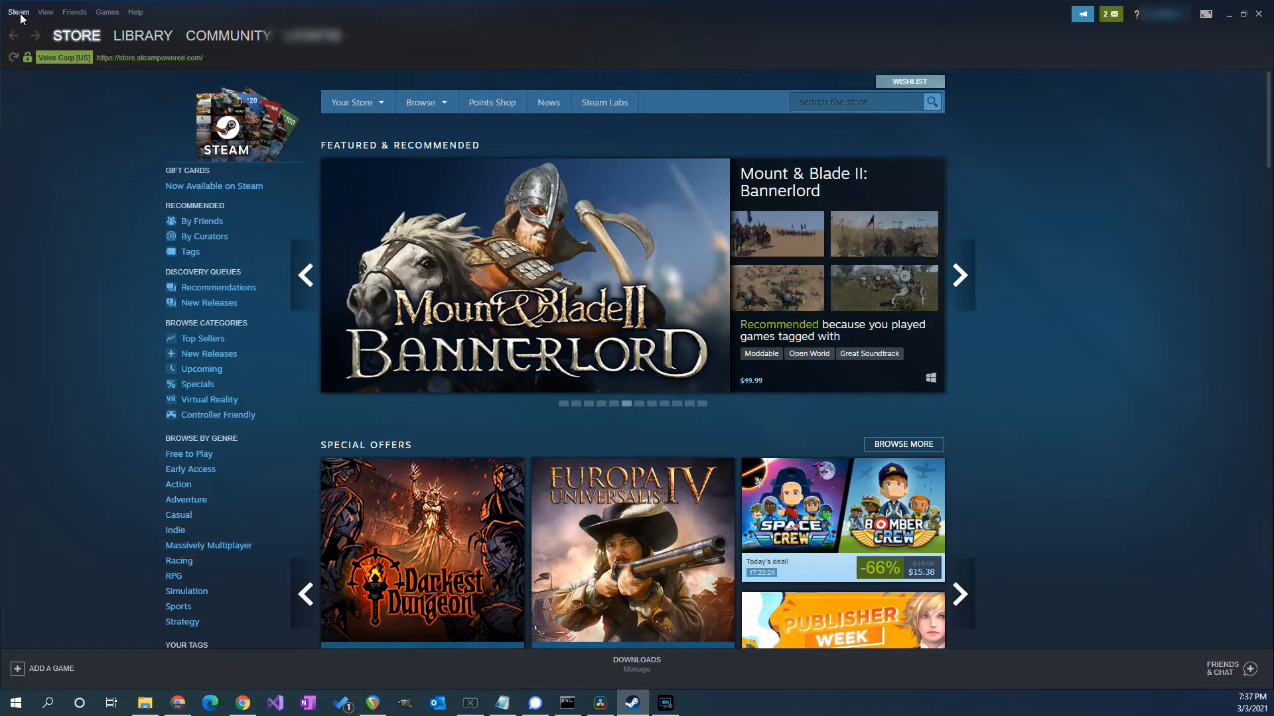
{"action": "left_click", "coordinate": [17, 12]}
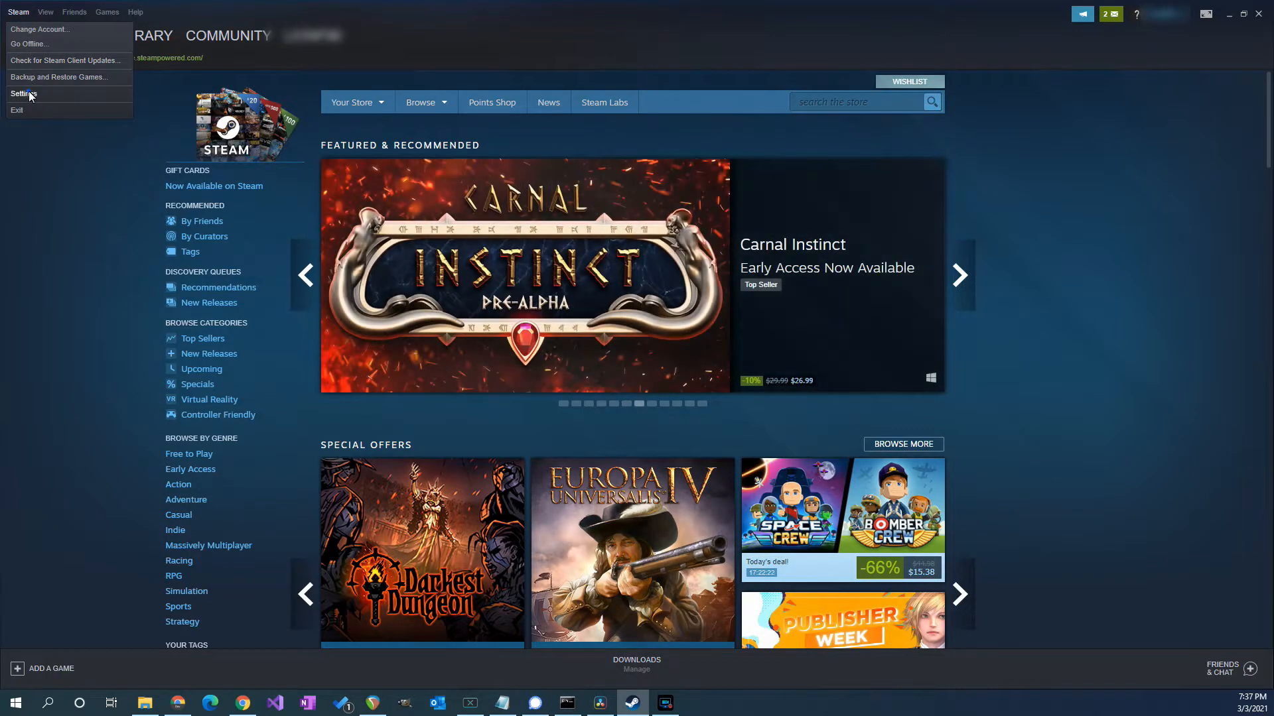
{"action": "left_click", "coordinate": [23, 93]}
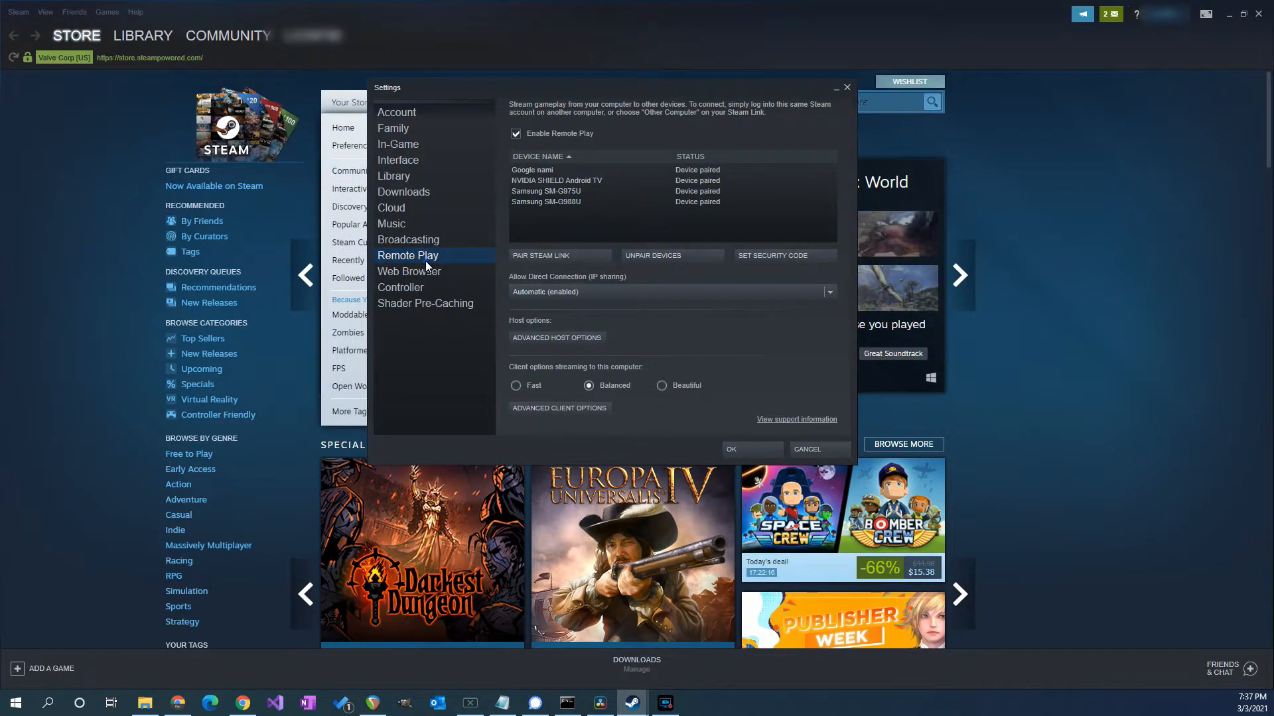
{"action": "mouse_move", "coordinate": [541, 204]}
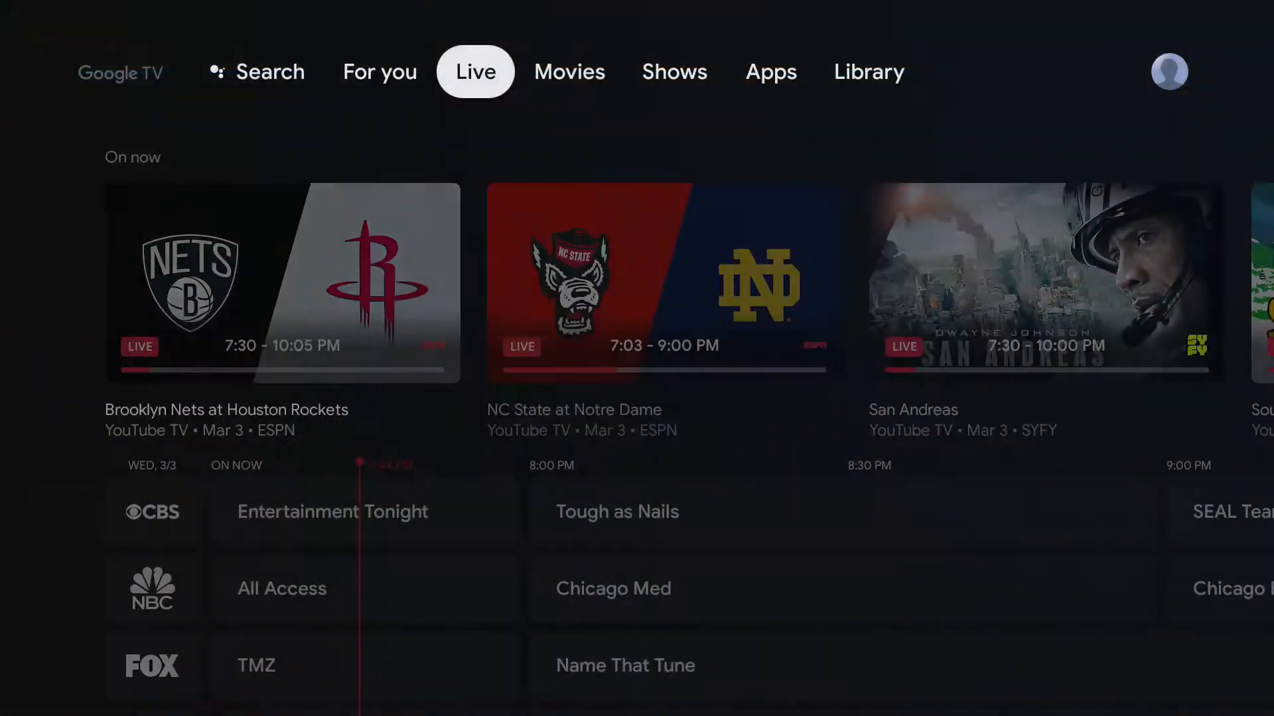
- From the TV's Apps row, connect Steam Link to the Desktop computer
{"action": "left_click", "coordinate": [769, 72]}
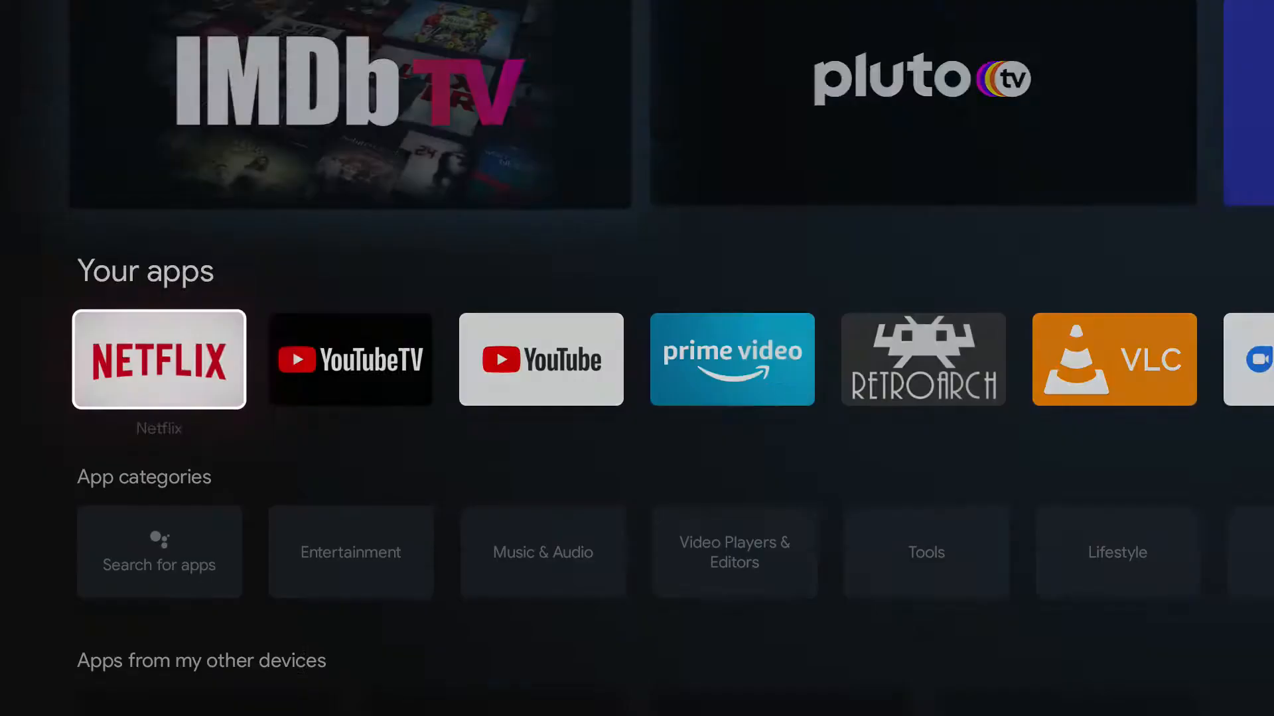
{"action": "scroll", "scroll_direction": "down", "scroll_amount": 3}
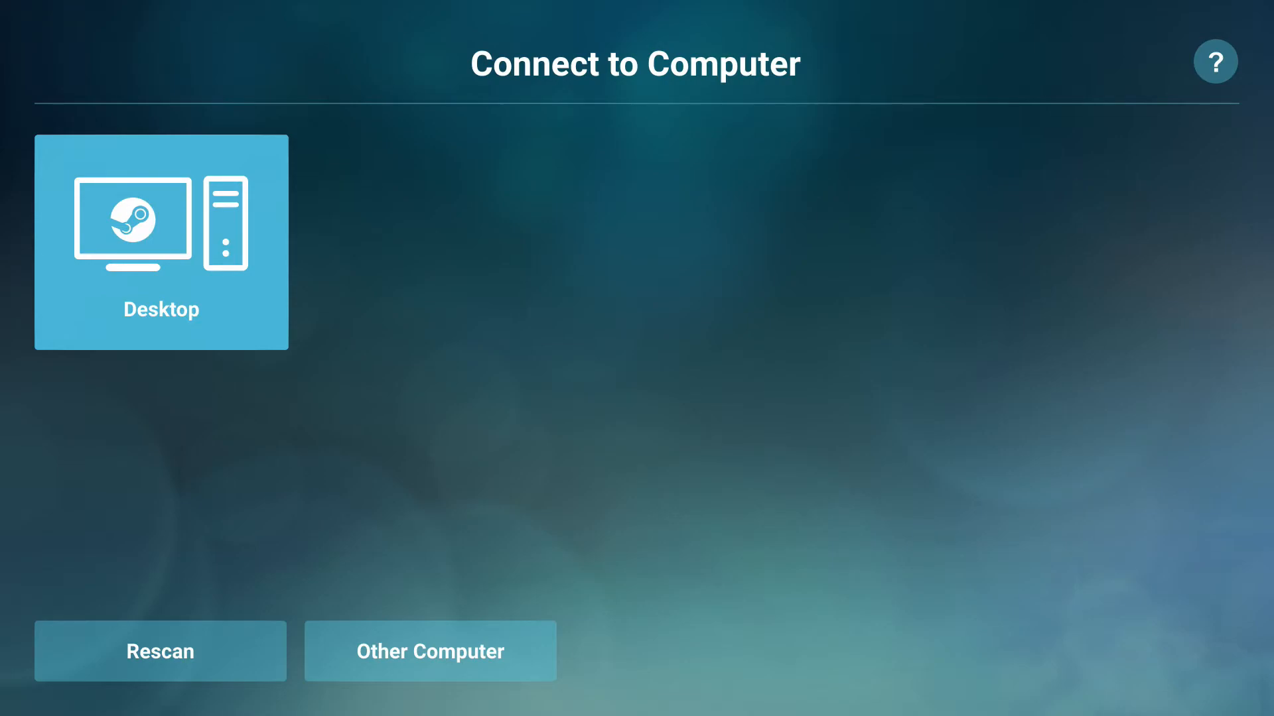
{"action": "left_click", "coordinate": [161, 242]}
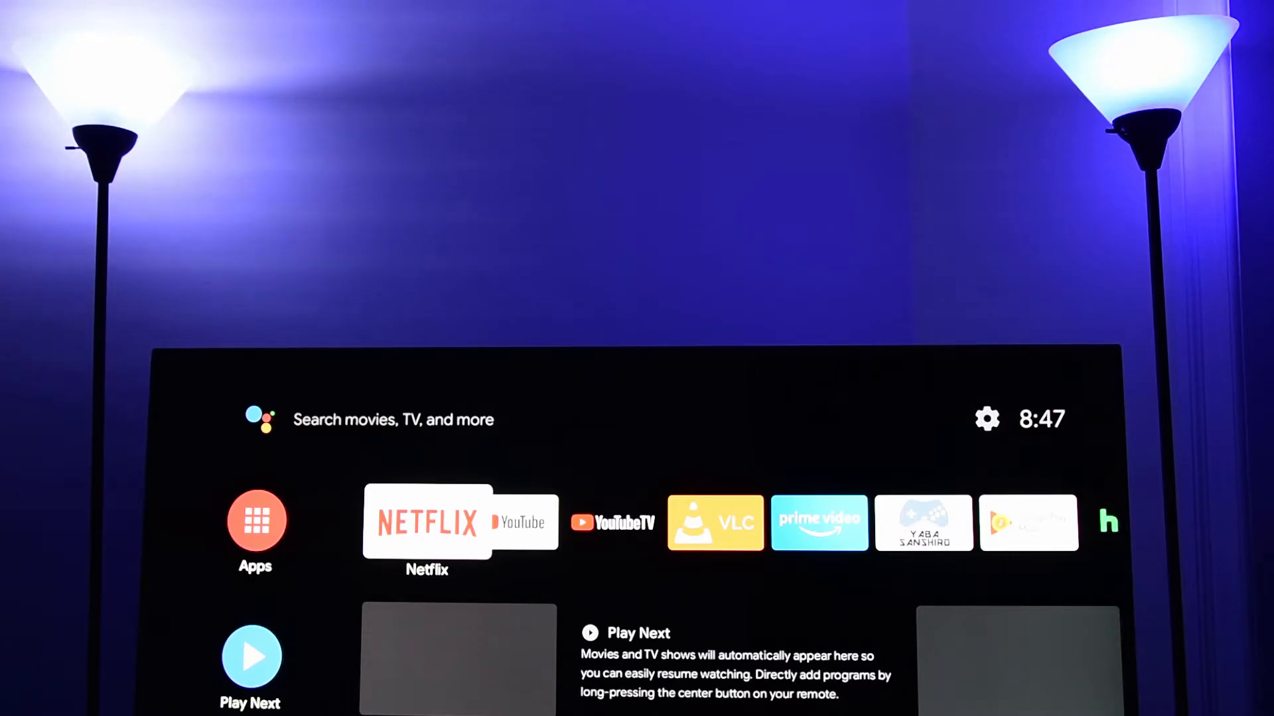
- Launch Steam Link from the TV home row
{"action": "scroll", "scroll_direction": "right", "scroll_amount": 3}
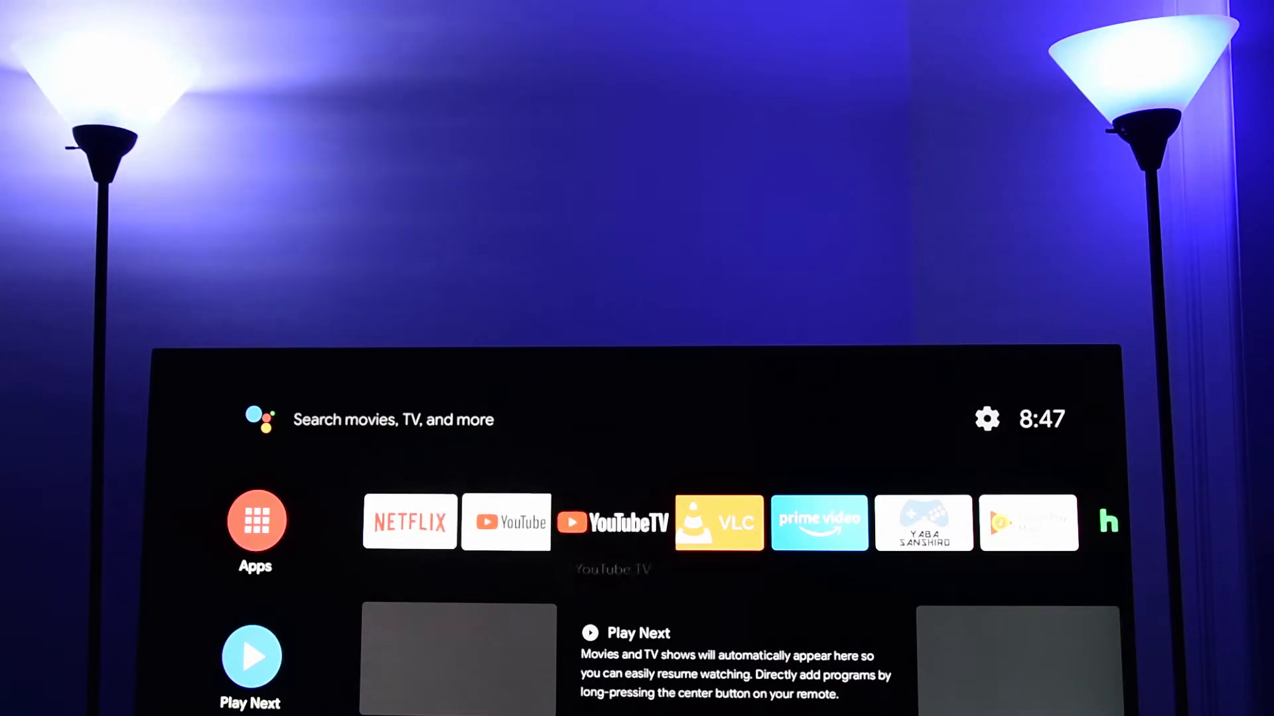
{"action": "scroll", "scroll_direction": "right", "scroll_amount": 3}
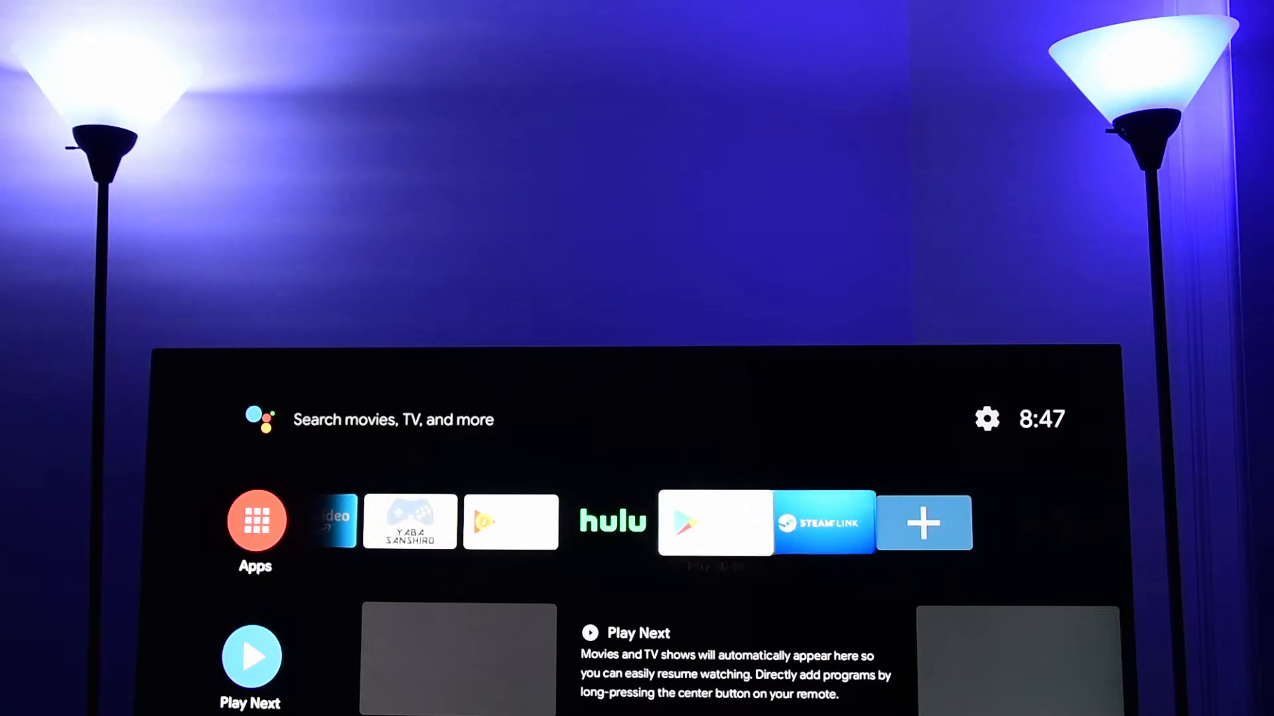
{"action": "left_click", "coordinate": [823, 523]}
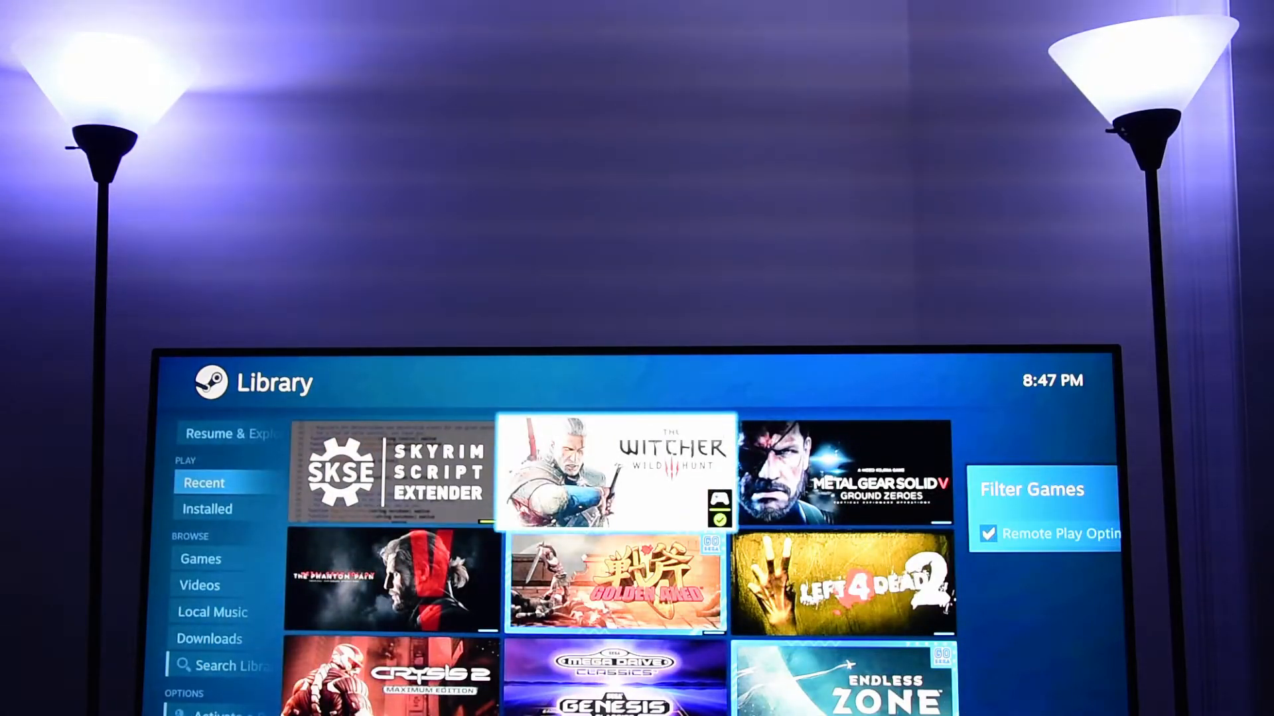
- Start The Witcher 3 from the Recent library to reach its main menu
{"action": "left_click", "coordinate": [613, 471]}
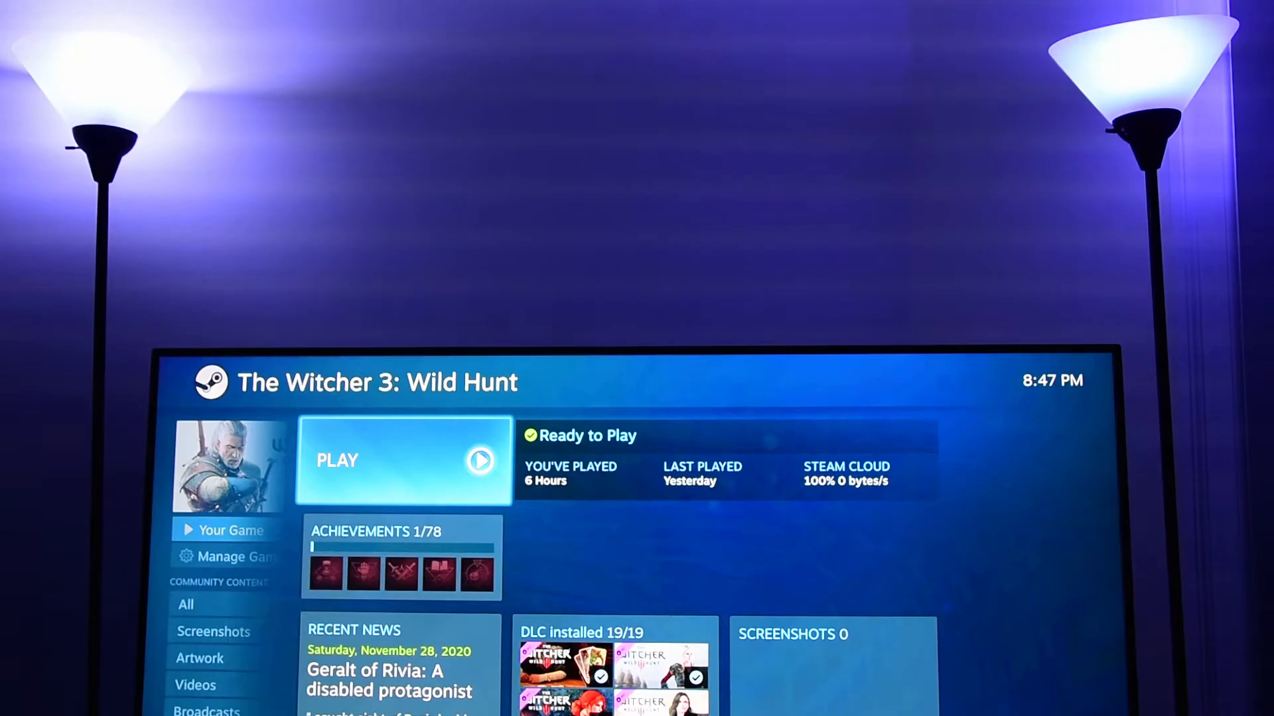
{"action": "left_click", "coordinate": [402, 461]}
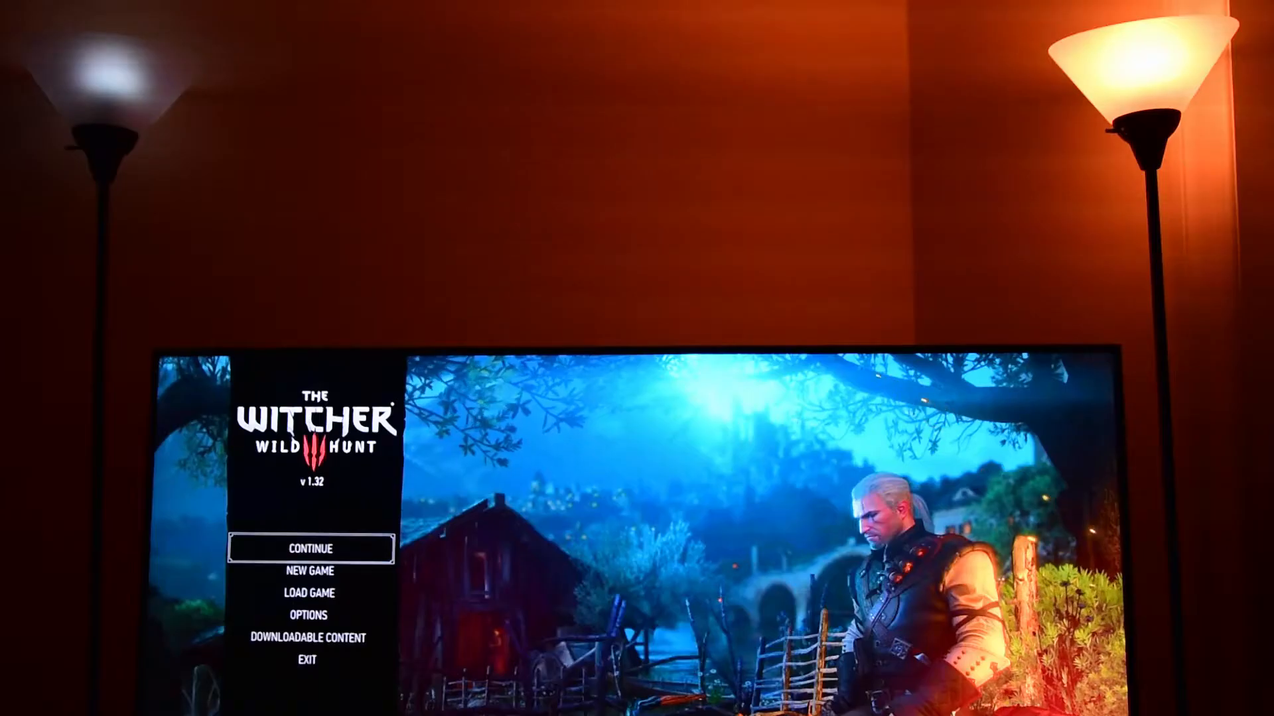